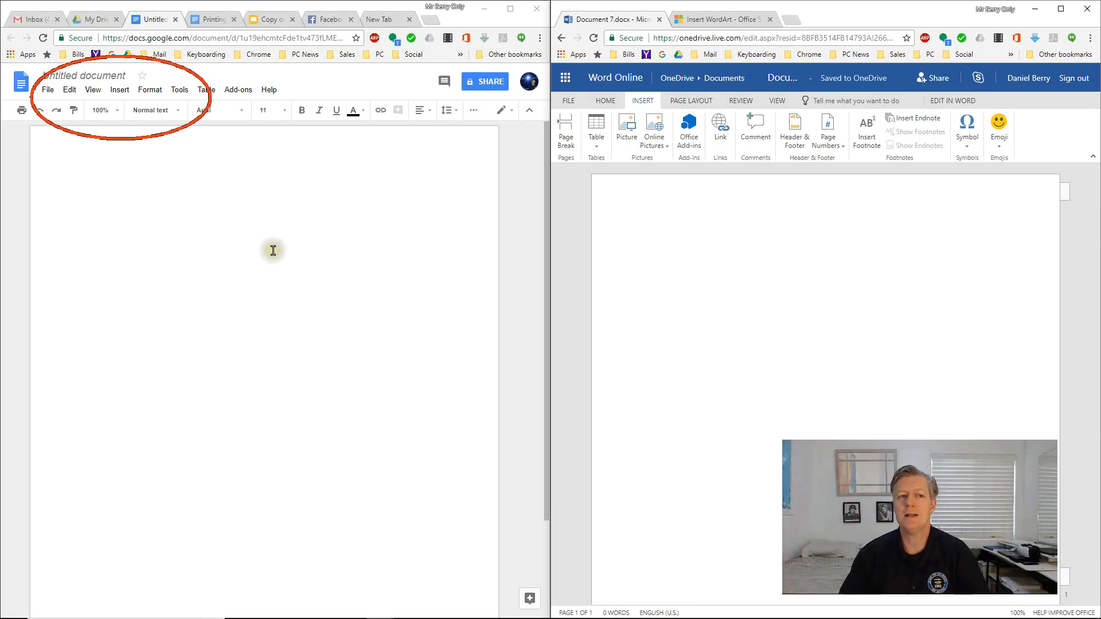
- Start a new drawing from the Insert menu, opening a blank drawing canvas
click(118, 90)
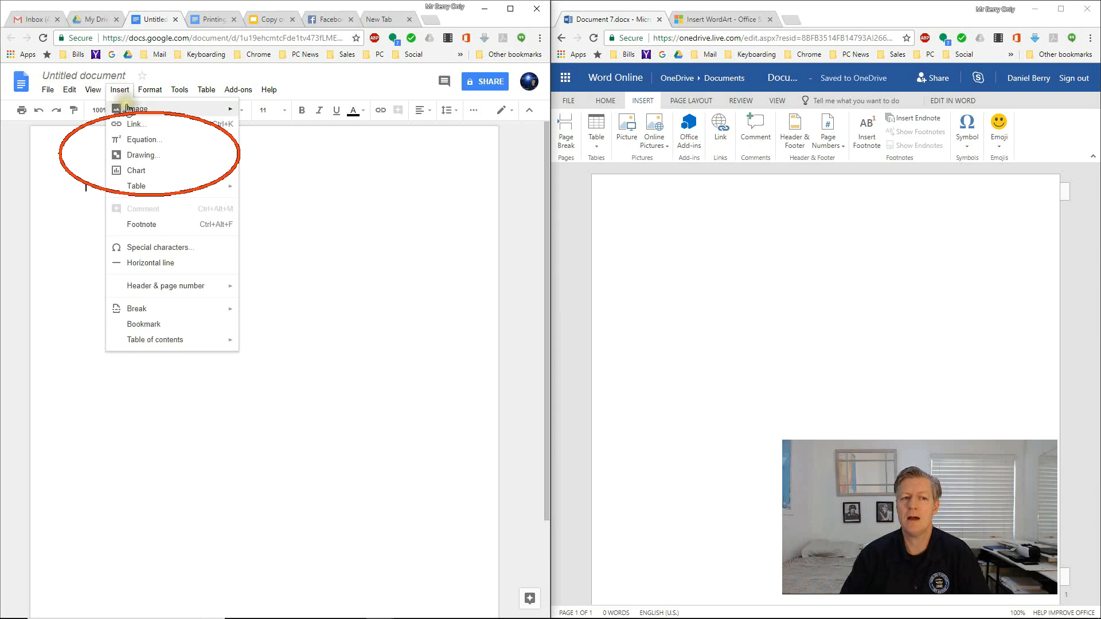
click(142, 154)
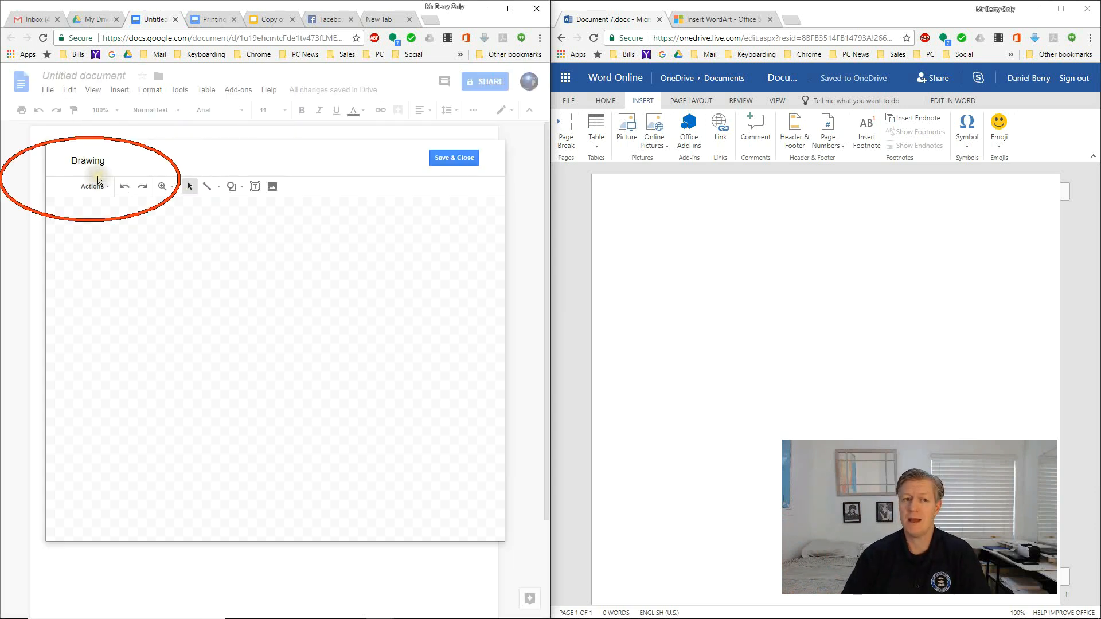
- Add a word art text shape reading 'Word Art' via Actions > Word art
click(93, 186)
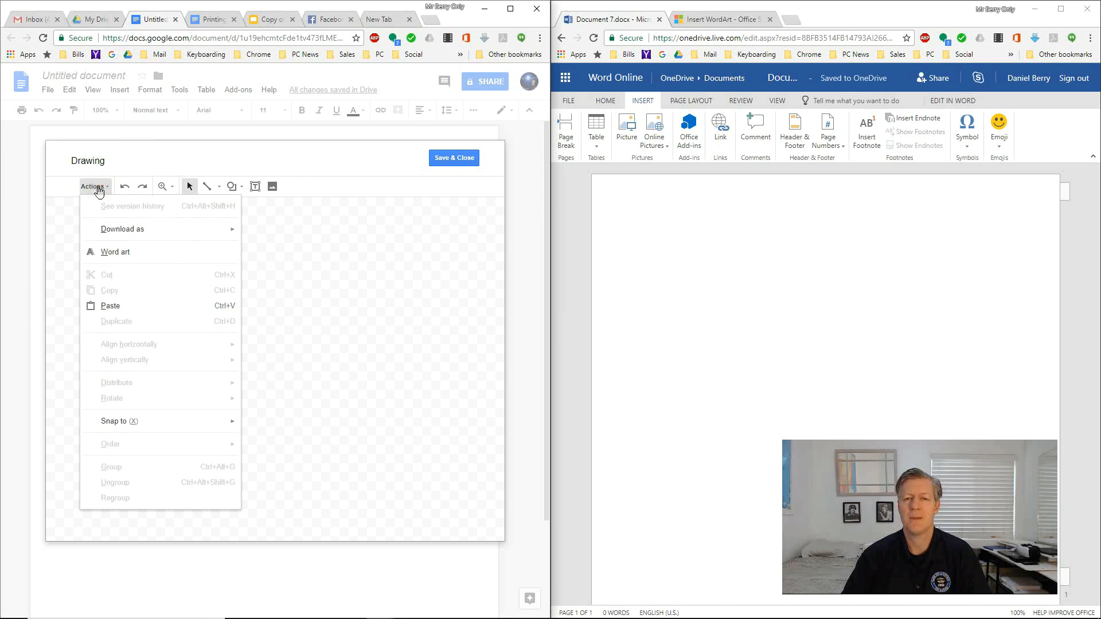
click(115, 251)
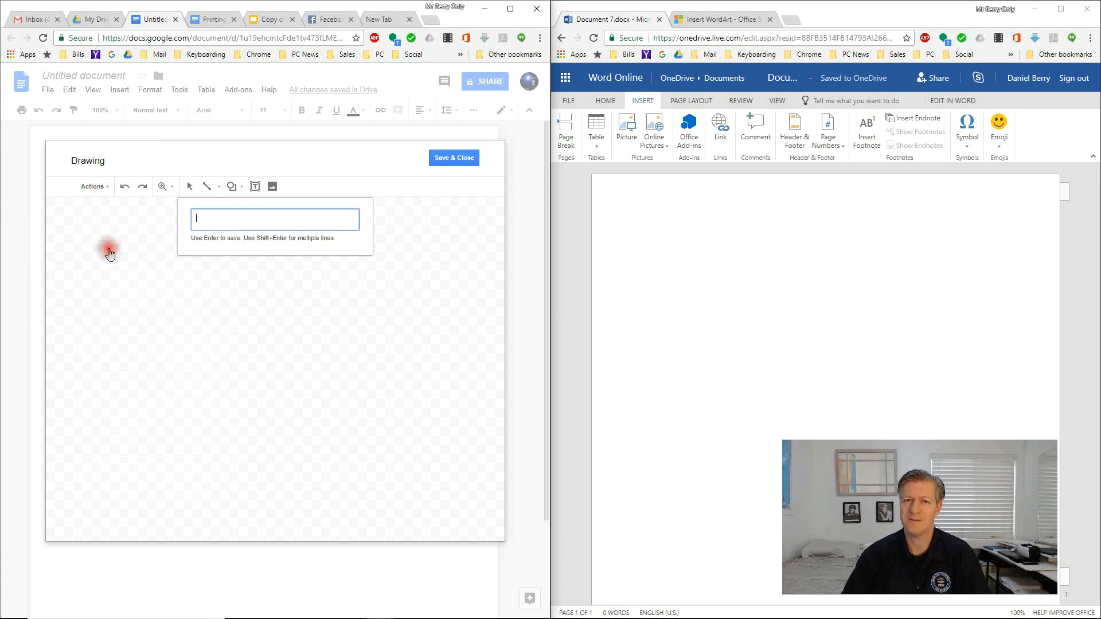
mouse_move(110, 253)
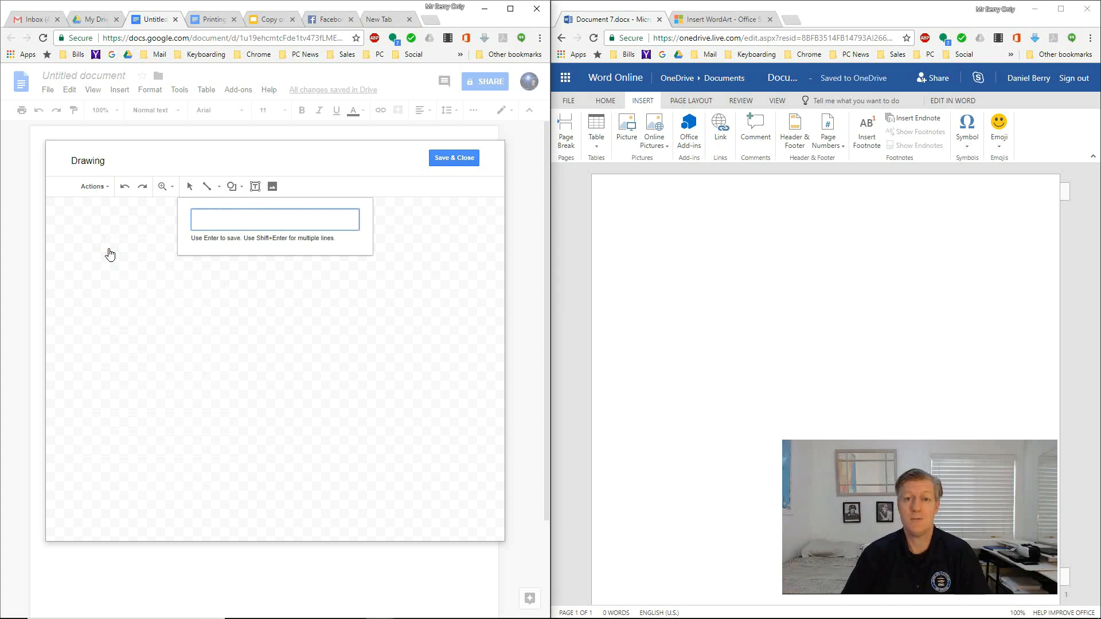
text(Word Art)
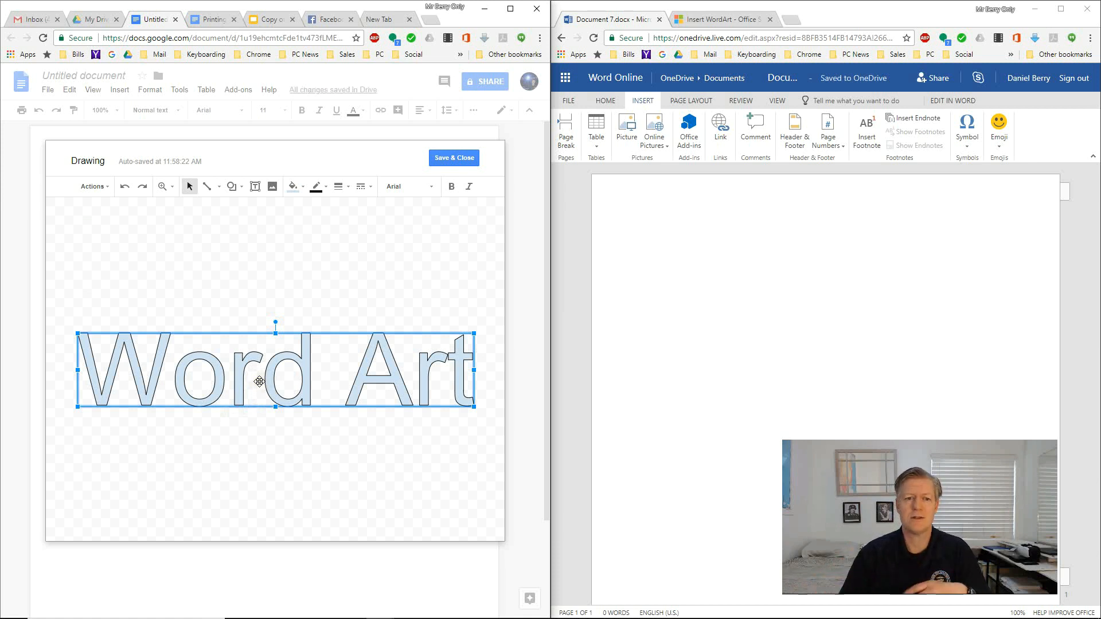
mouse_move(294, 196)
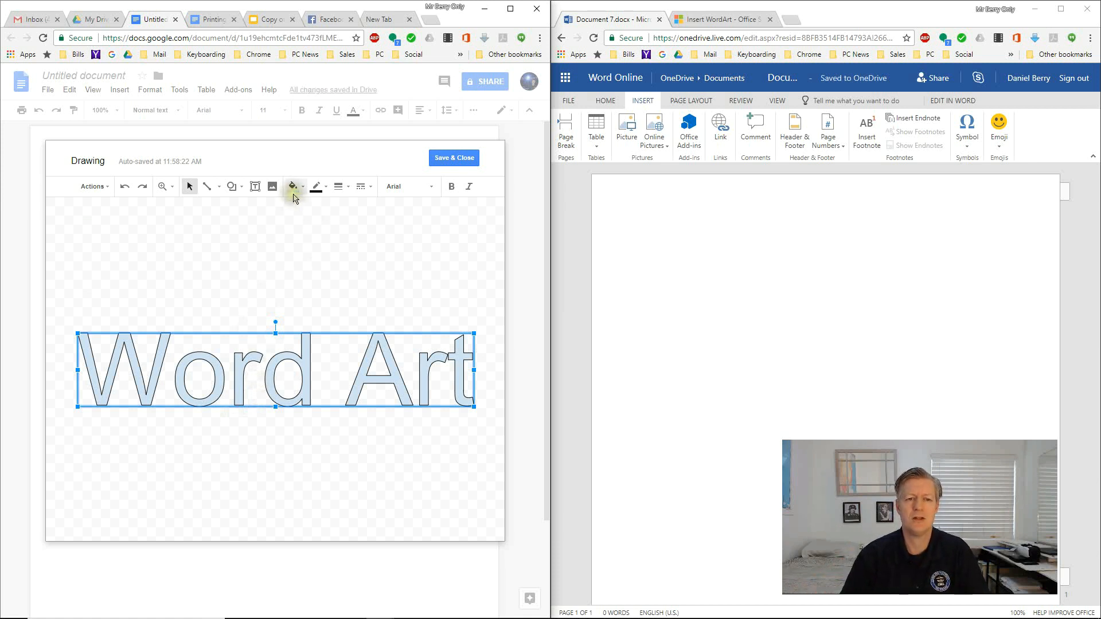
mouse_move(295, 186)
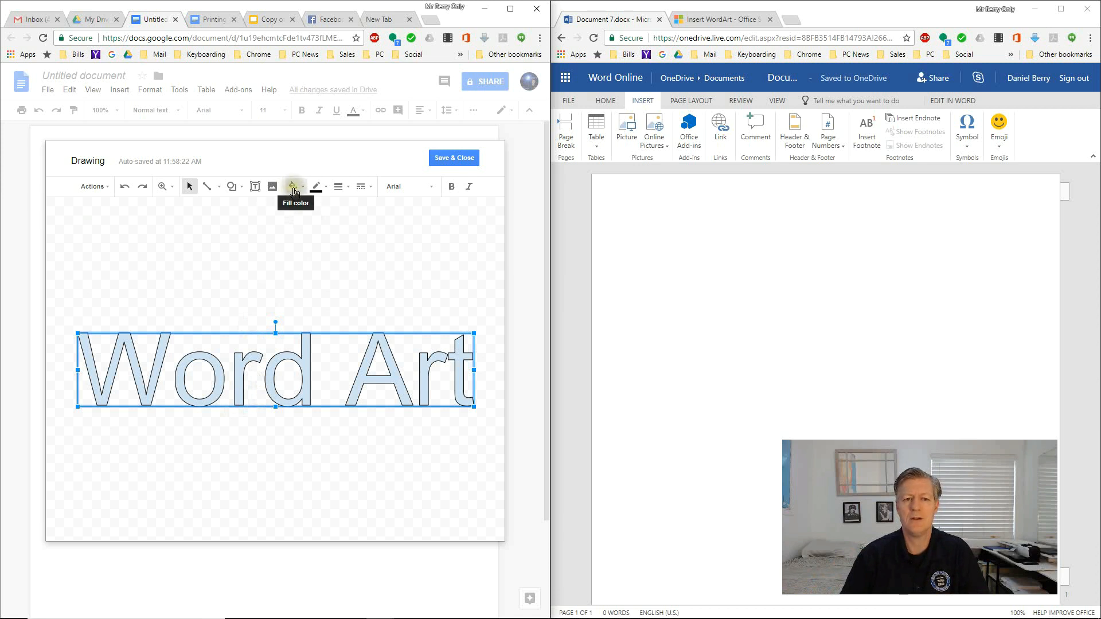
- Fill the Word Art lettering blue and give it a black border
click(295, 186)
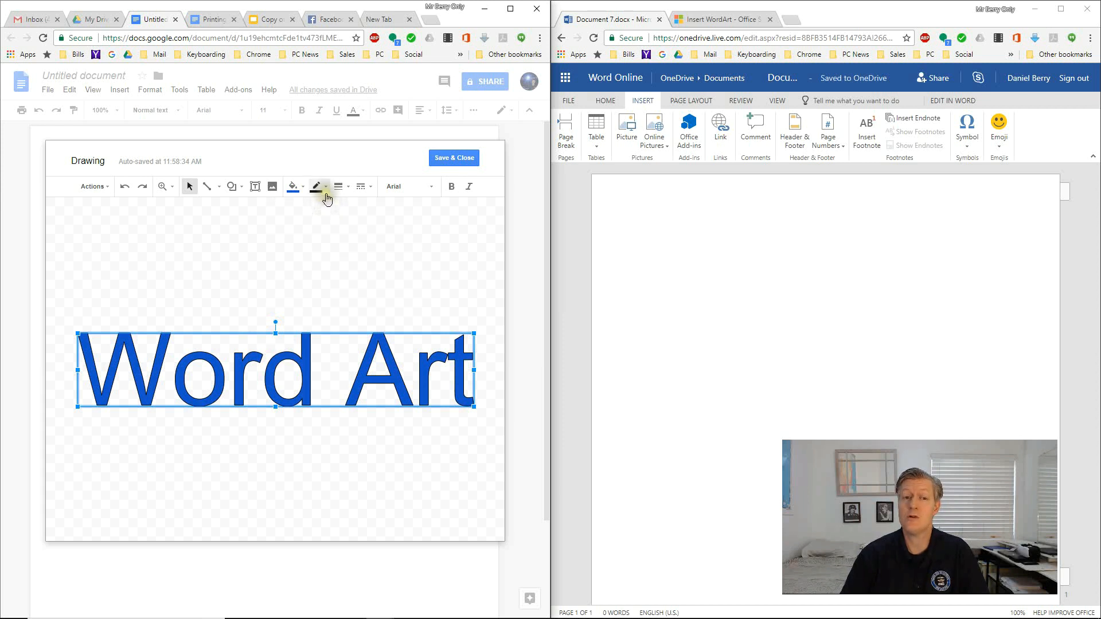
click(340, 186)
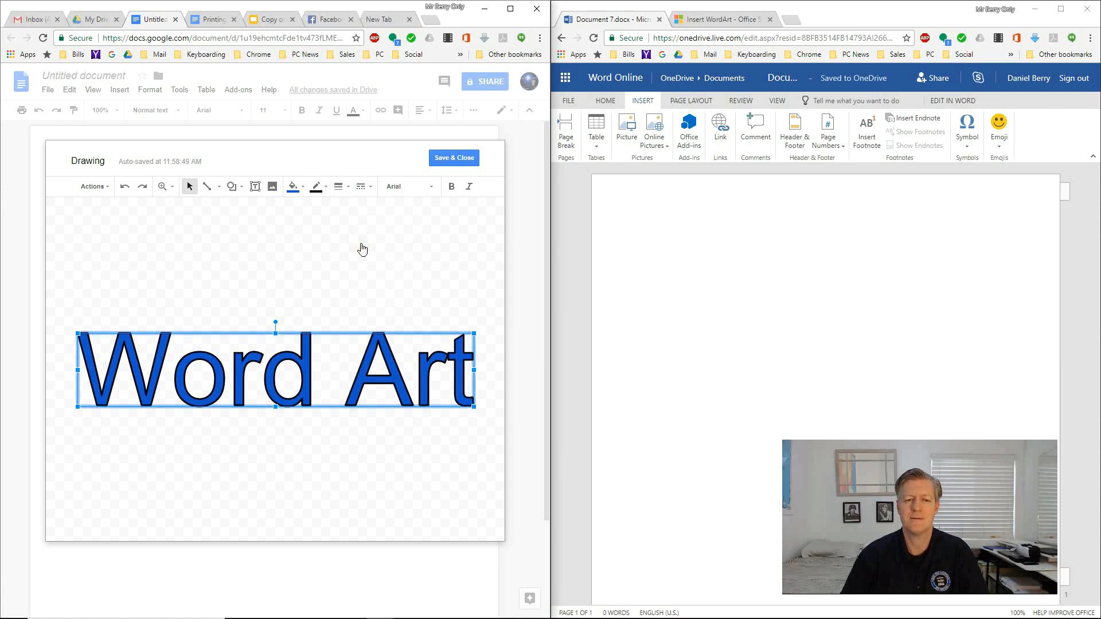
mouse_move(407, 186)
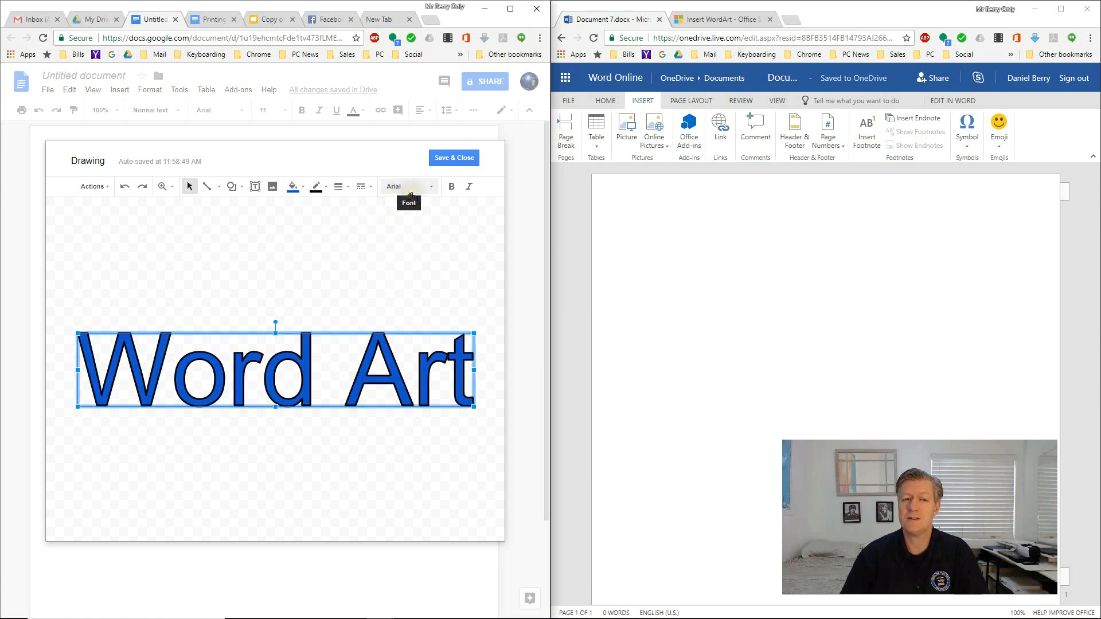
- Set the Word Art font to Lobster and rotate it diagonally upward
click(406, 187)
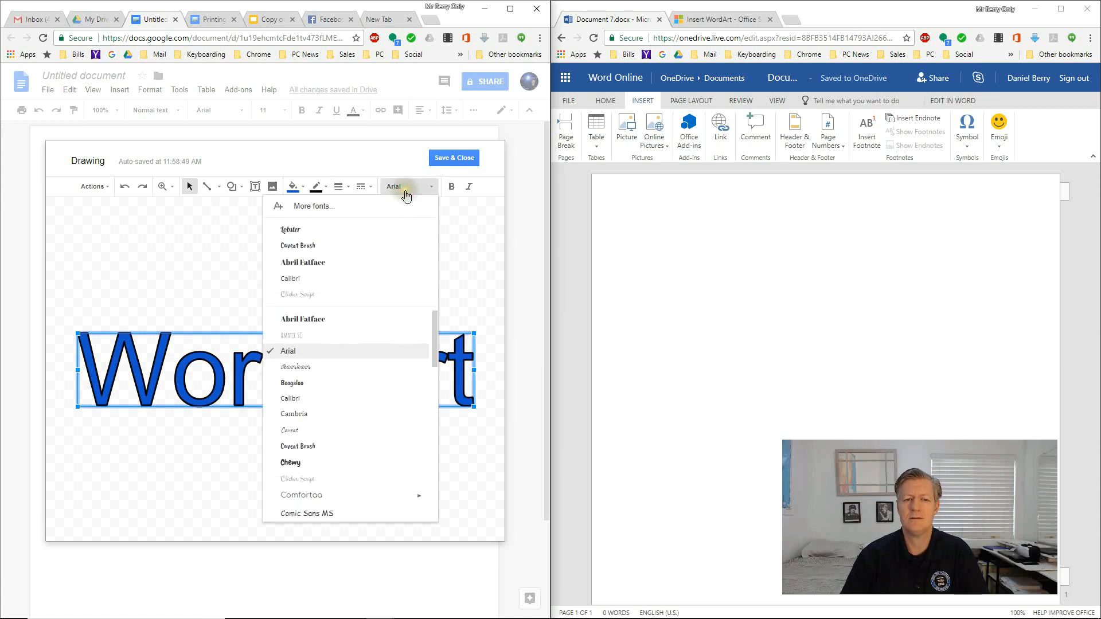
mouse_move(291, 231)
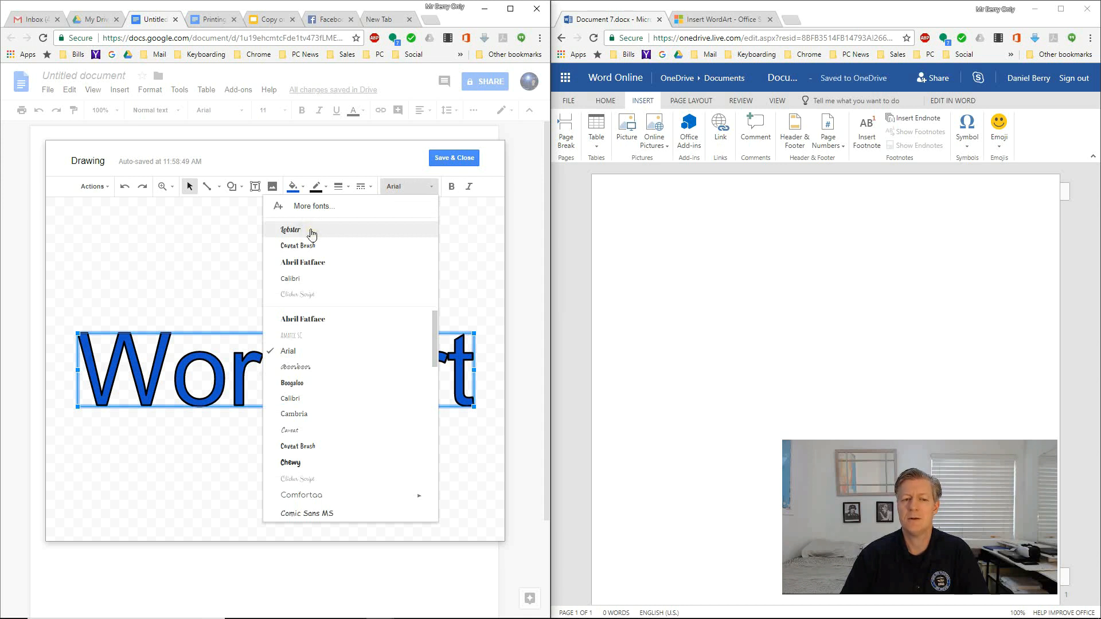
click(290, 229)
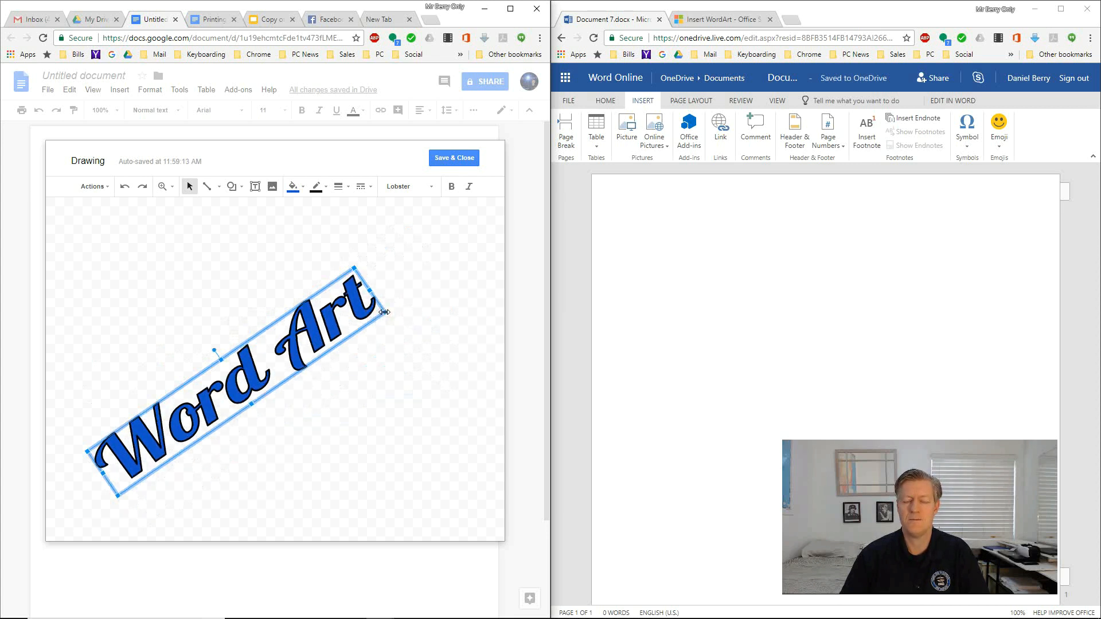
mouse_move(215, 349)
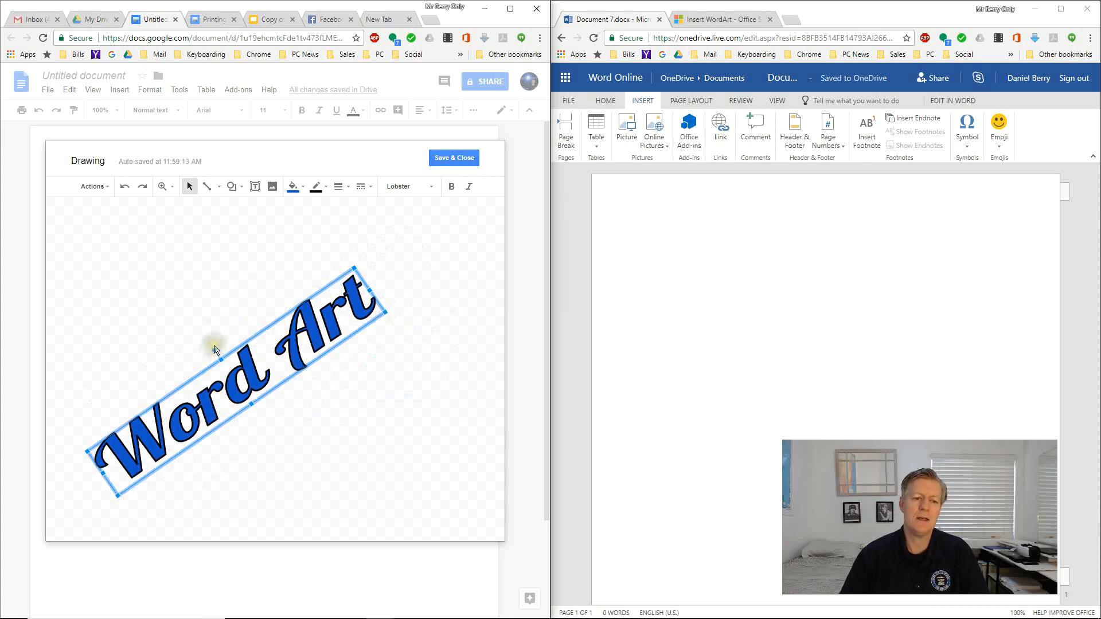
mouse_move(470, 337)
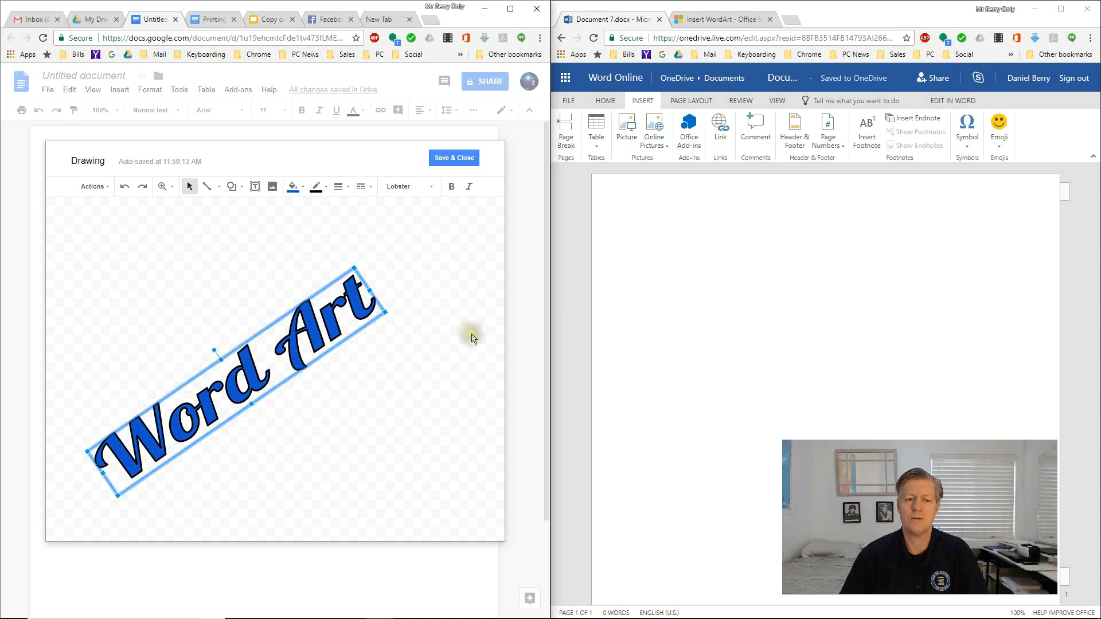
click(467, 337)
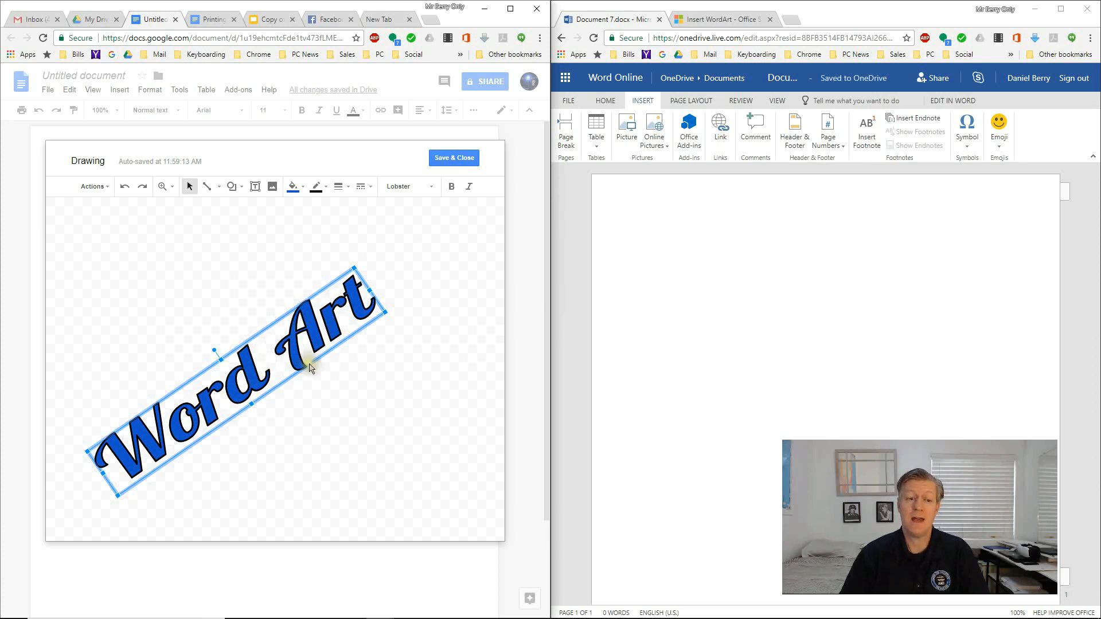
mouse_move(412, 293)
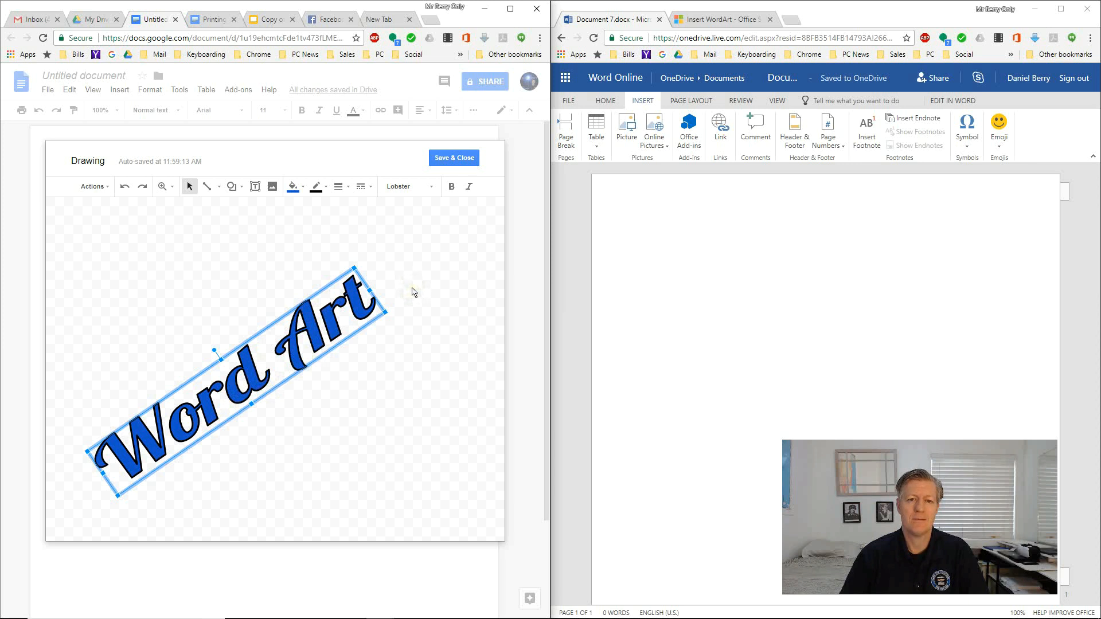
mouse_move(457, 163)
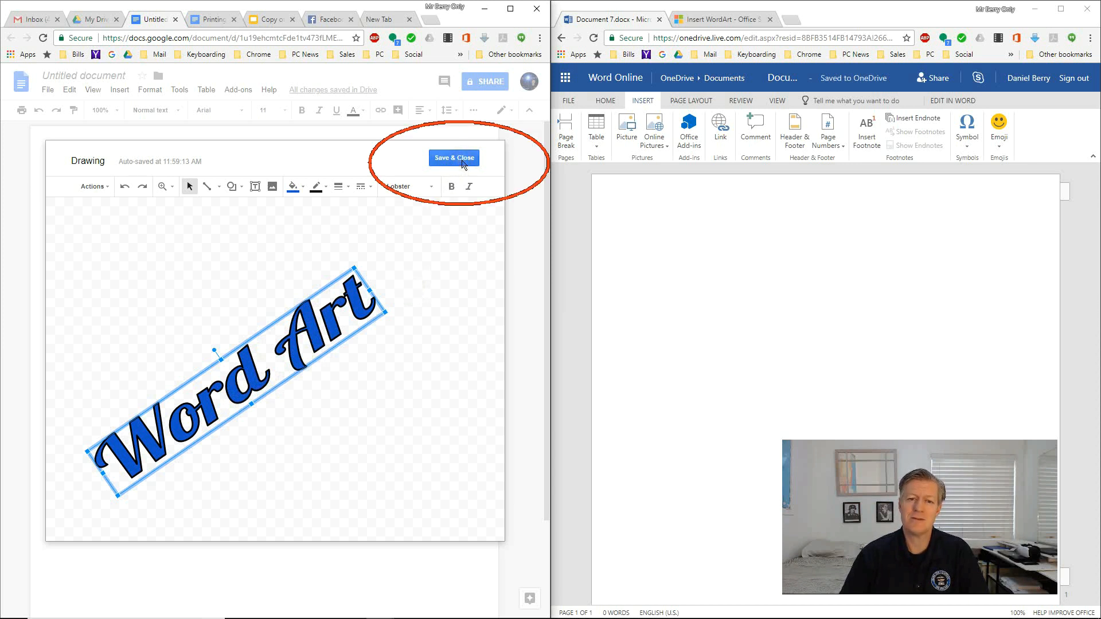
- Save and close the drawing so the Word Art sits inline in the document
click(454, 157)
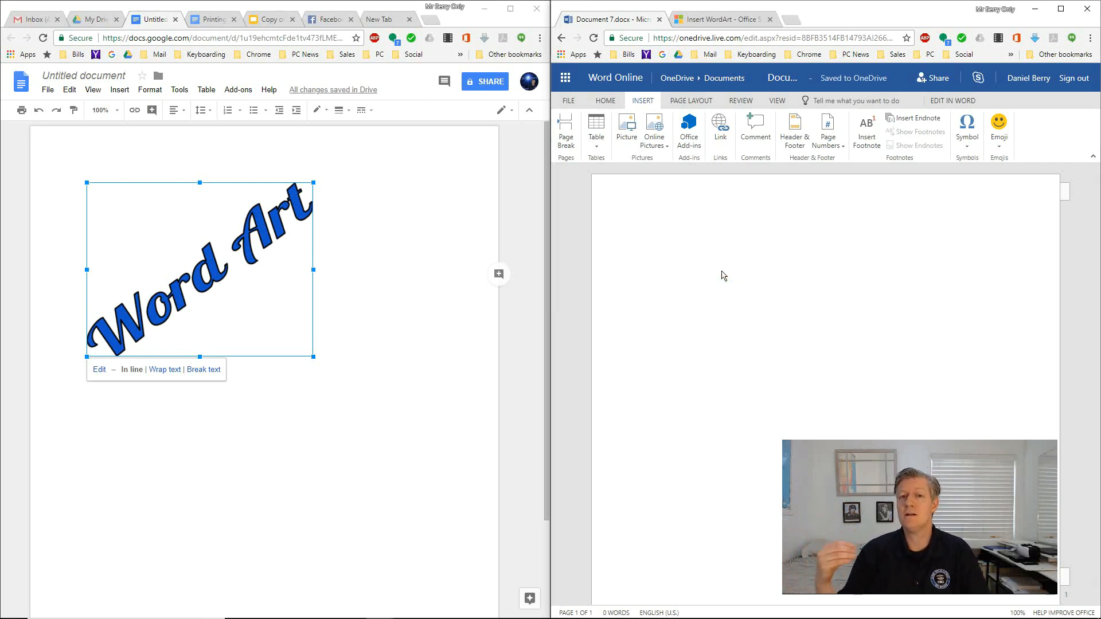
click(646, 235)
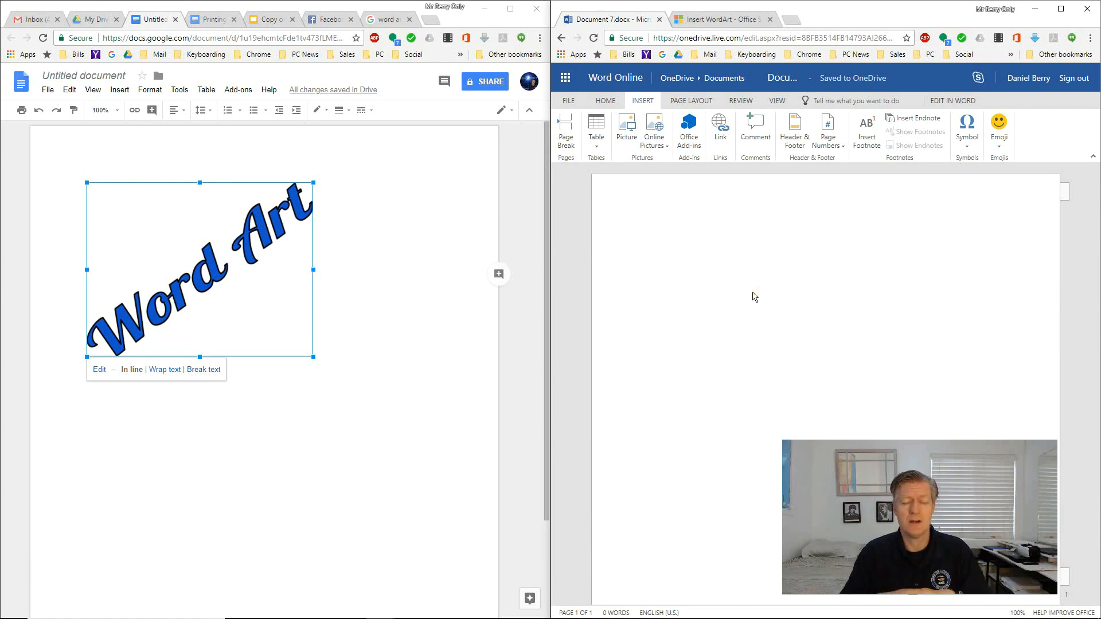
mouse_move(305, 340)
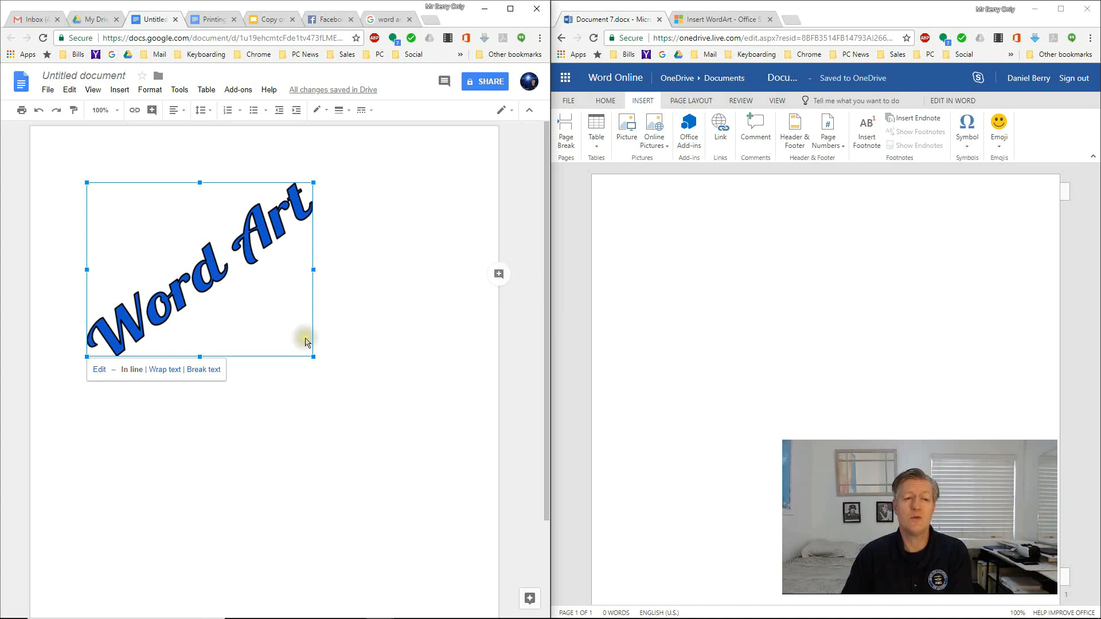
mouse_move(794, 327)
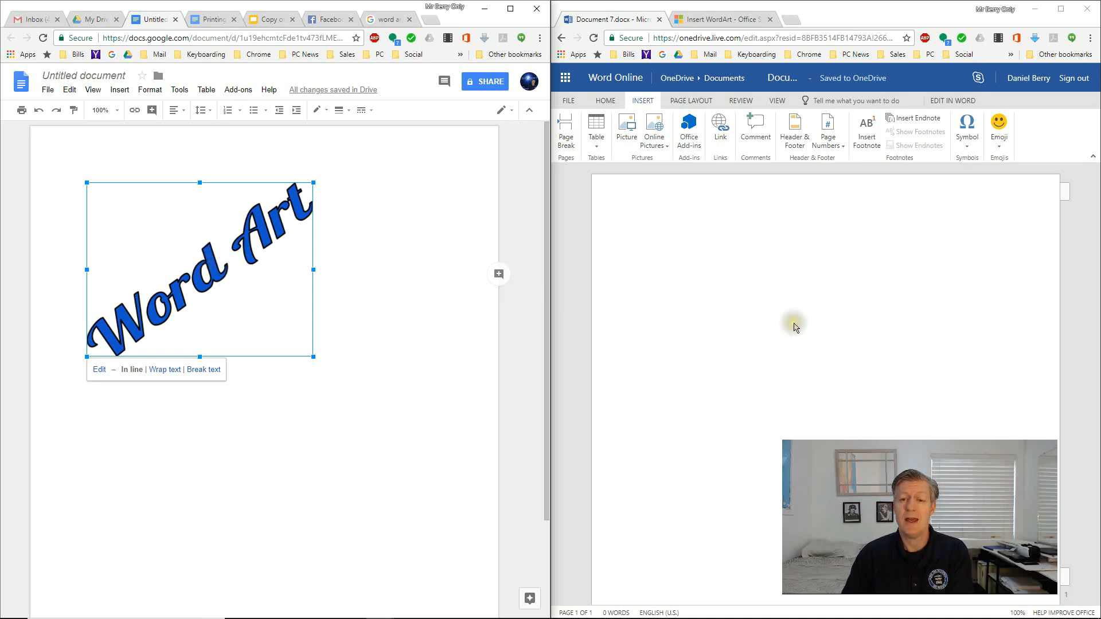
mouse_move(495, 288)
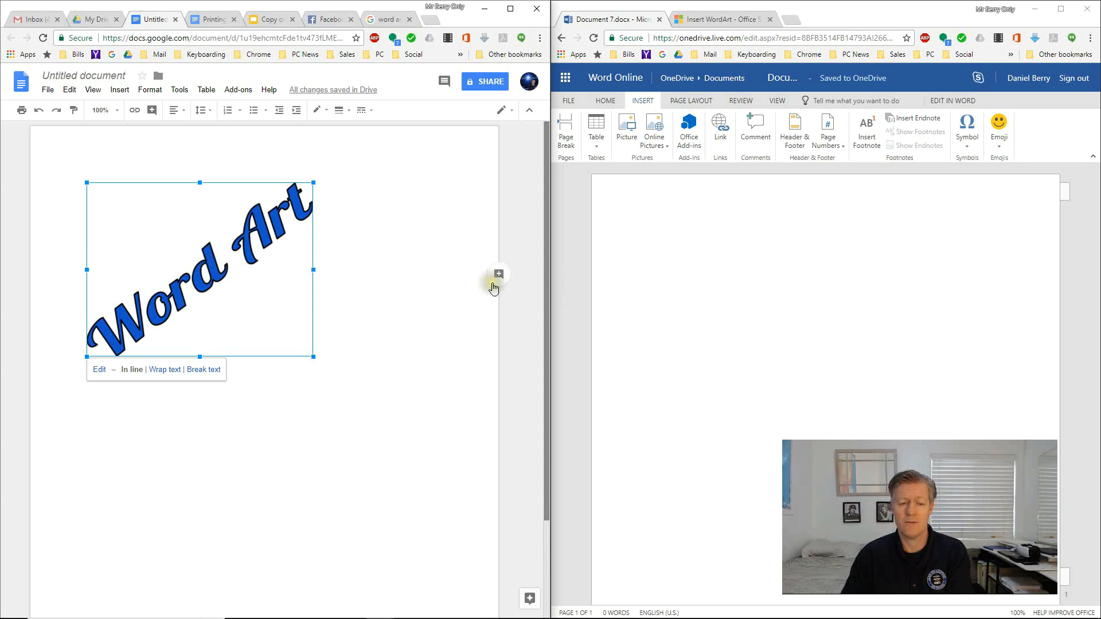
key(ctrl+c)
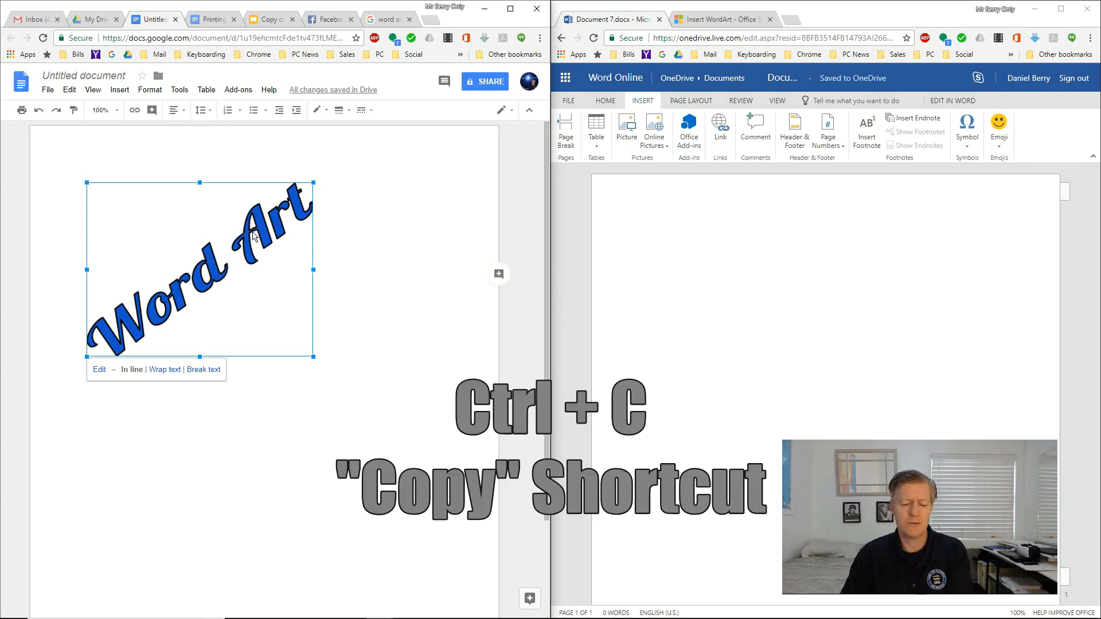
mouse_move(765, 273)
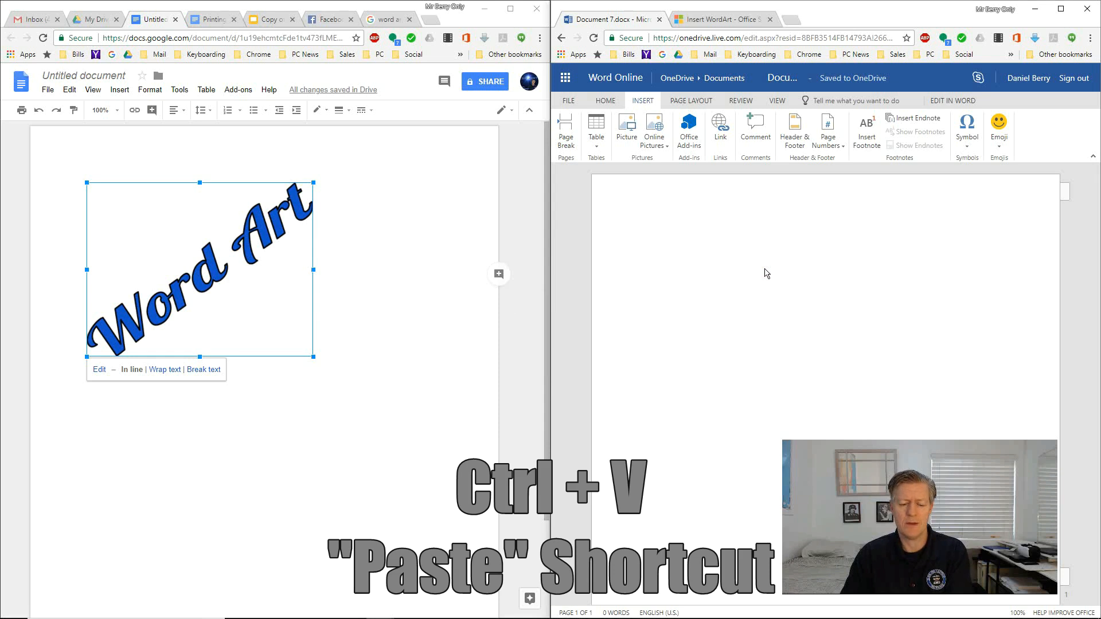
key(ctrl+v)
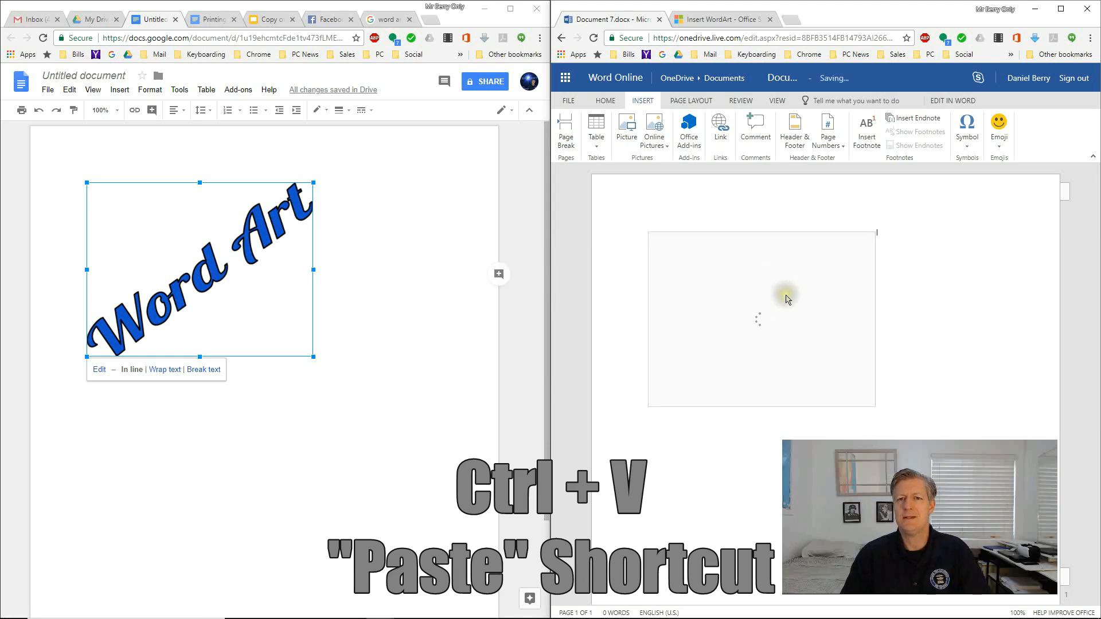
key(ctrl+v)
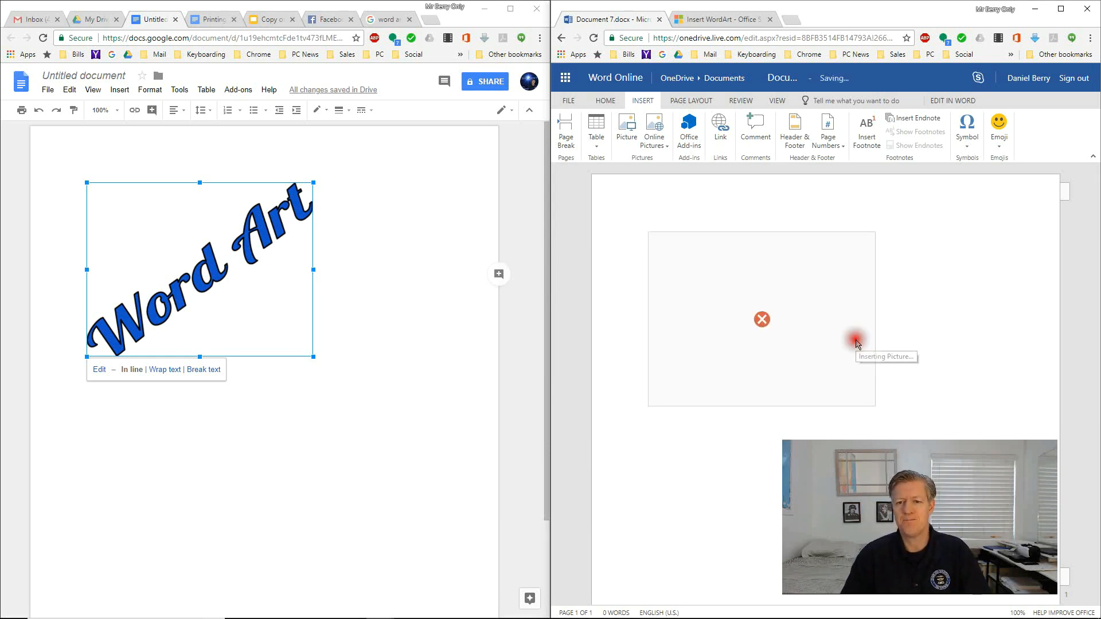
click(762, 319)
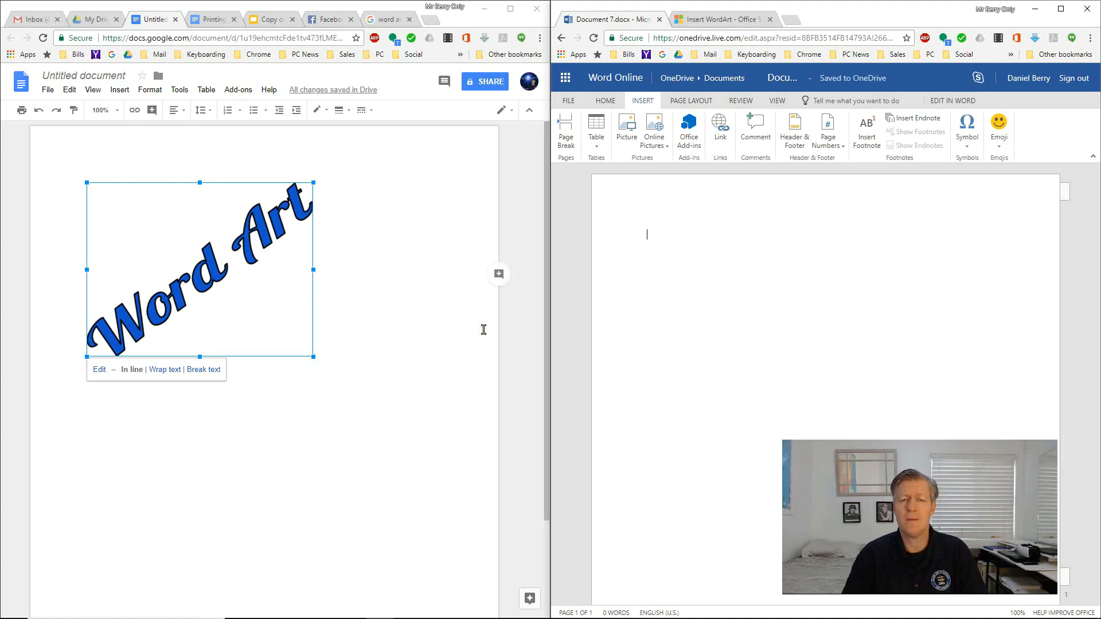
mouse_move(184, 282)
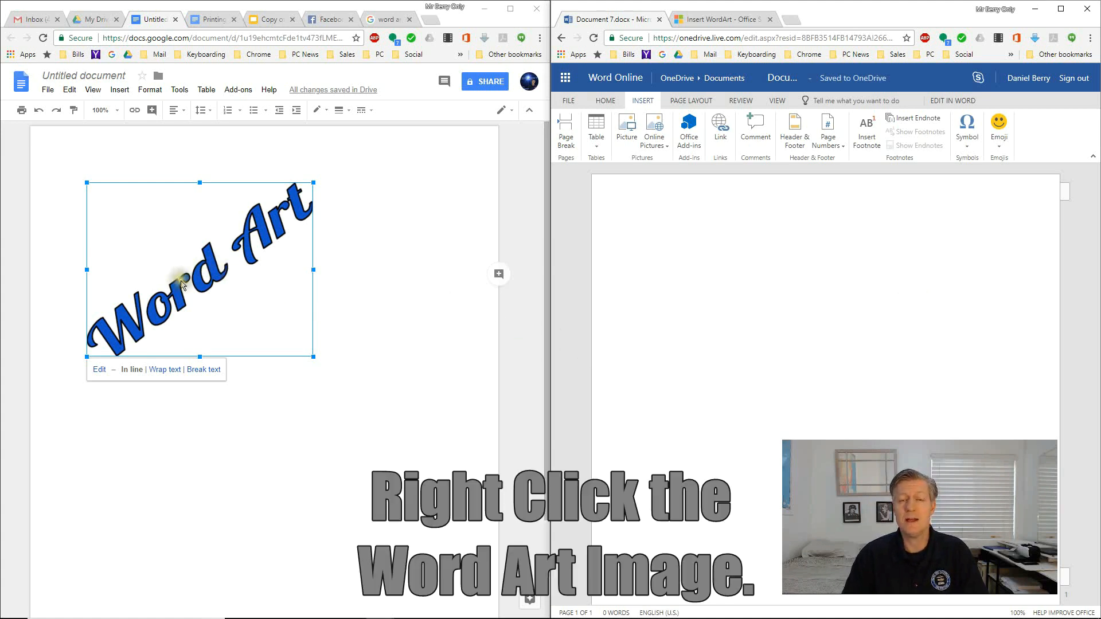
mouse_move(214, 268)
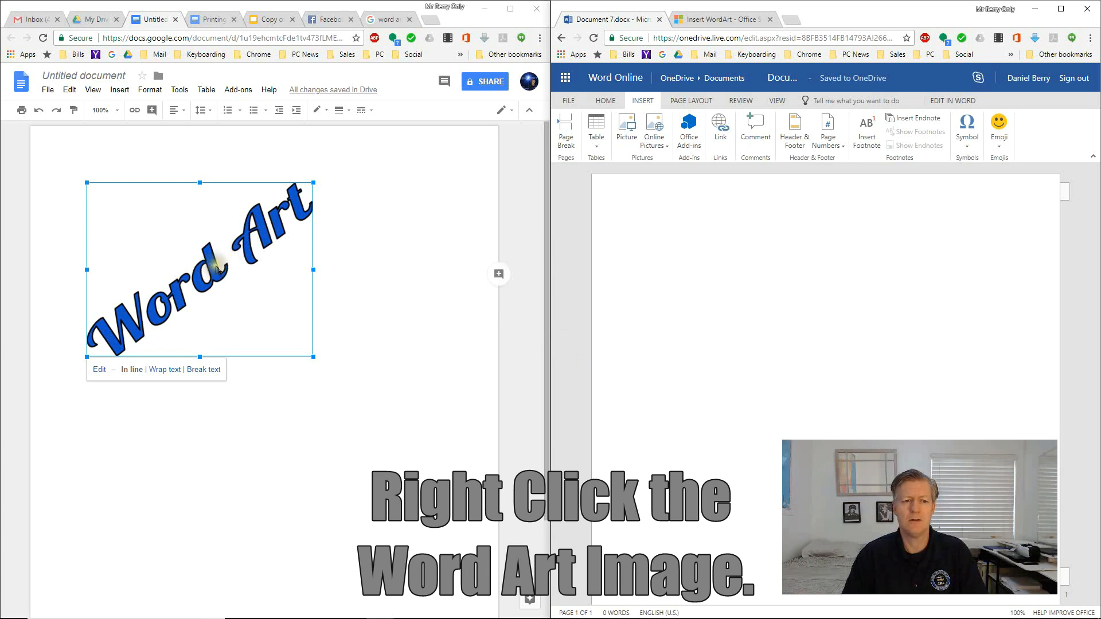
- Save the drawing to Keep notepad and copy its image from the Keep panel
right_click(204, 270)
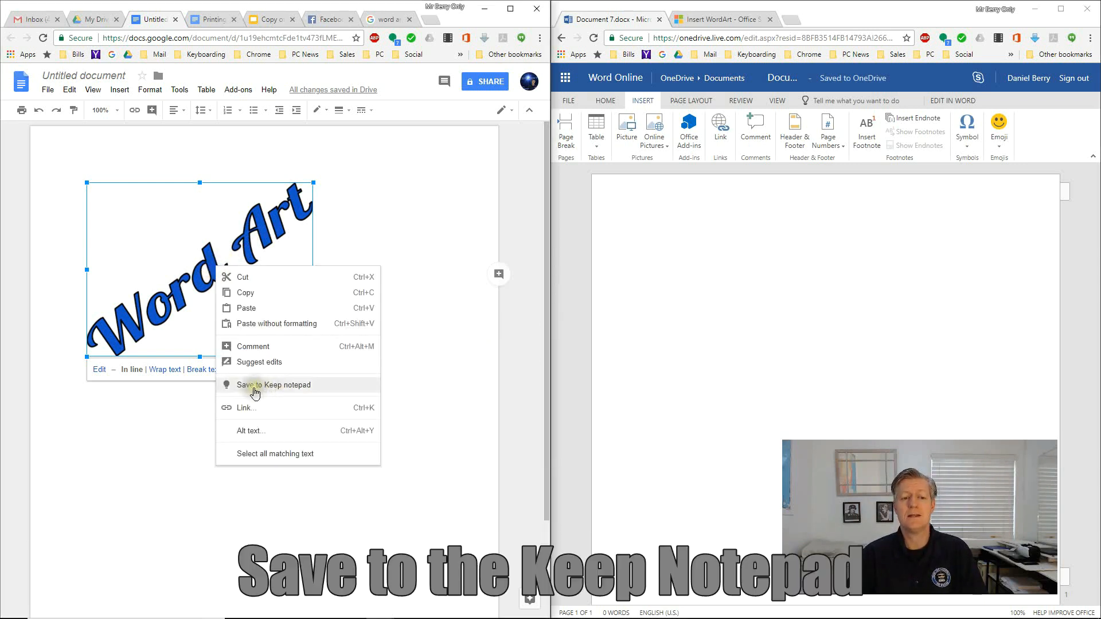
mouse_move(276, 392)
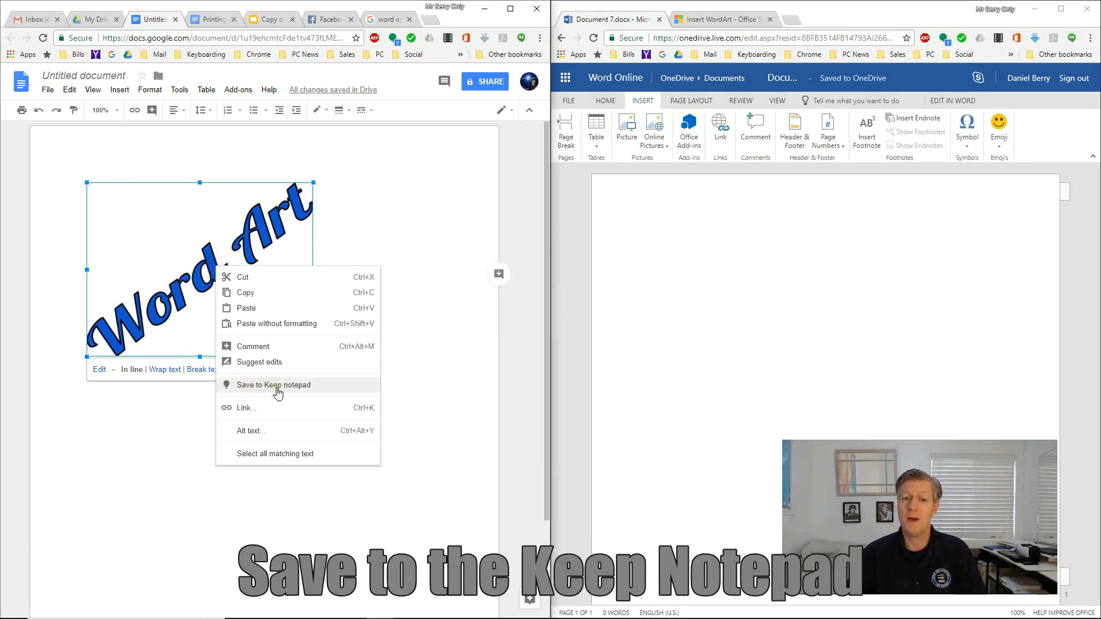
click(274, 386)
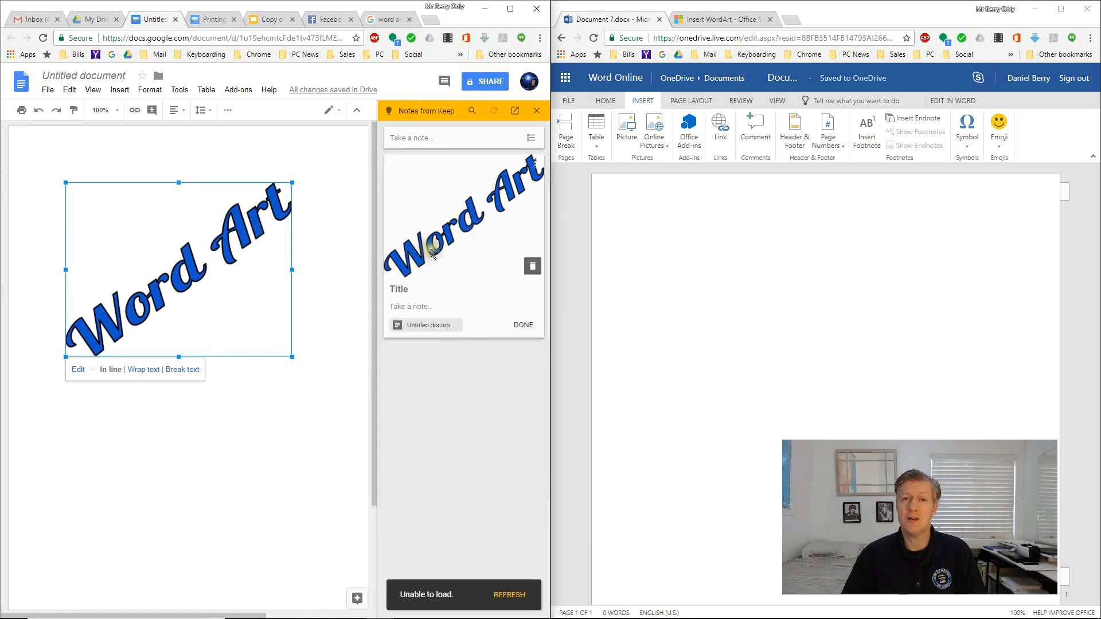
mouse_move(457, 214)
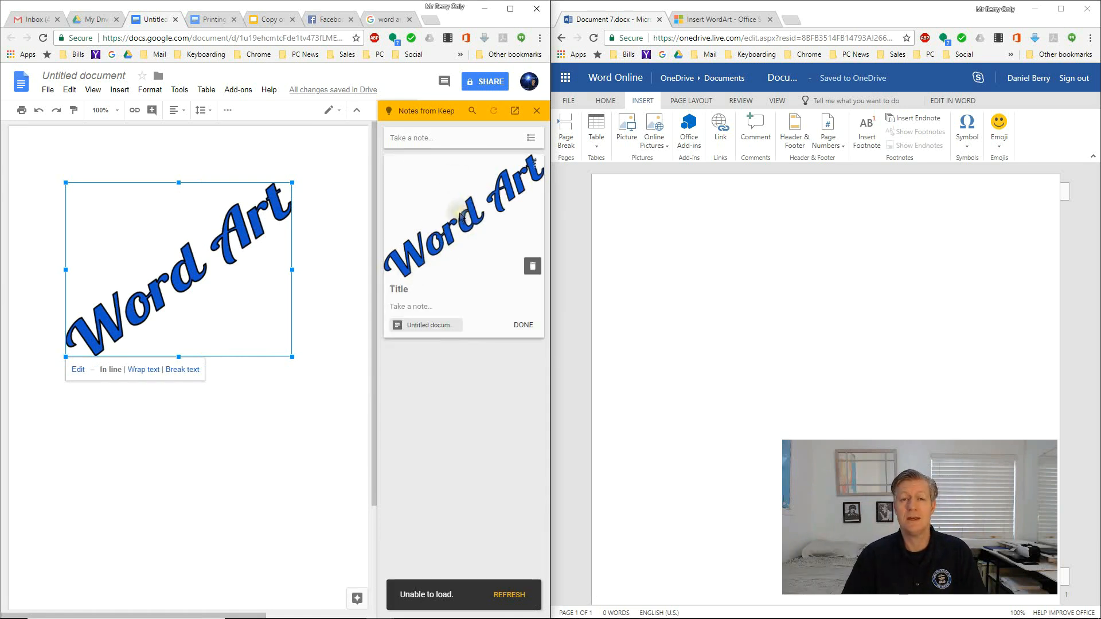
right_click(455, 214)
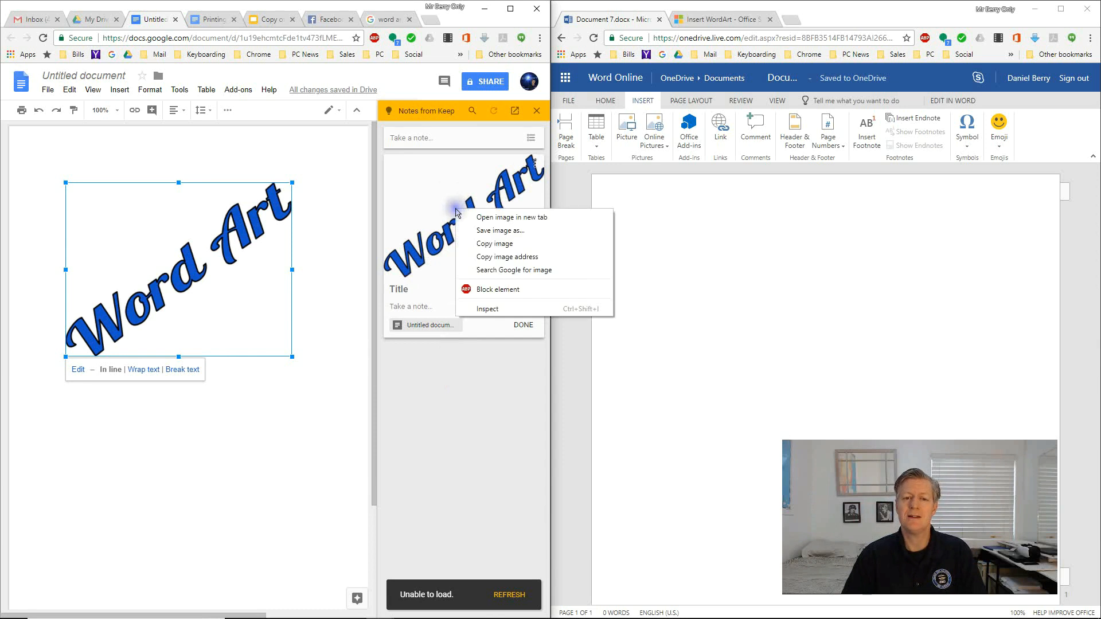
click(493, 244)
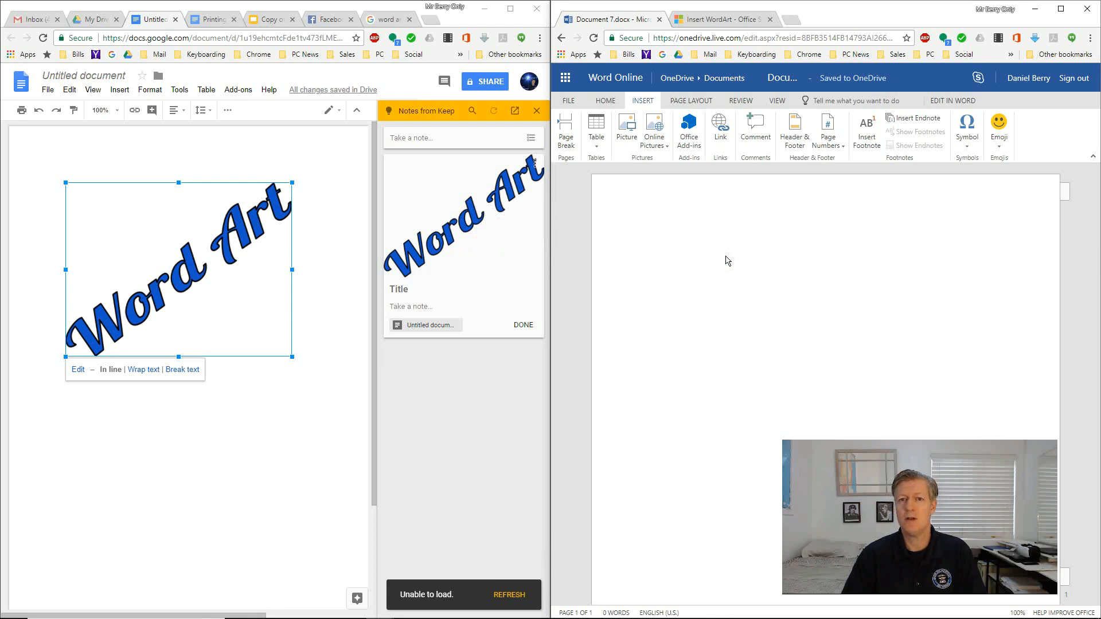
- Paste the copied Word Art image into the Word Online page
right_click(728, 260)
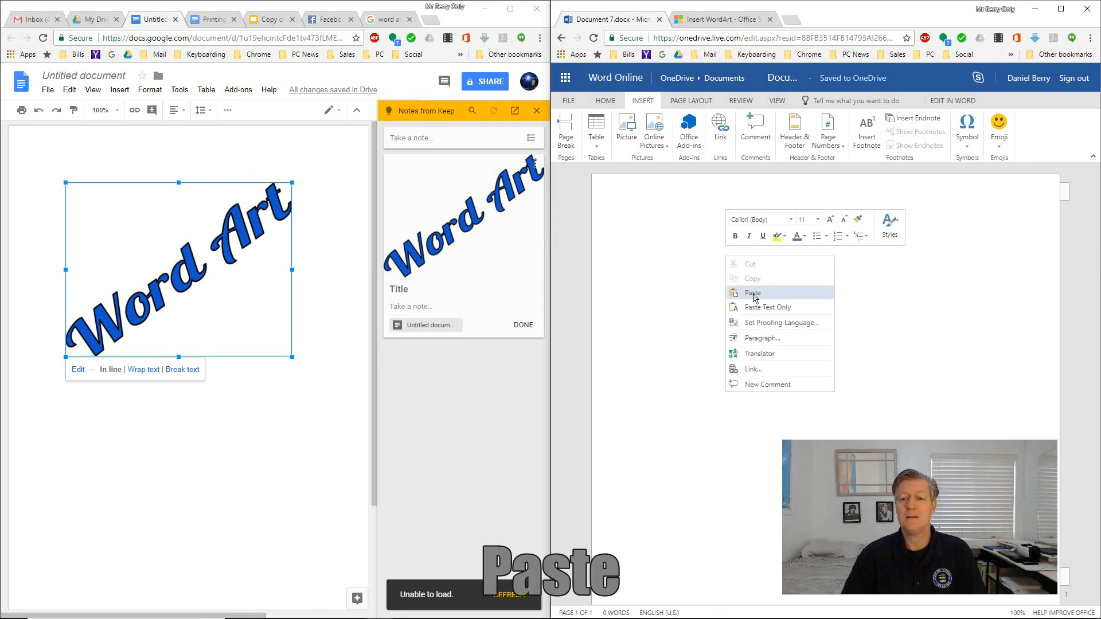
click(752, 292)
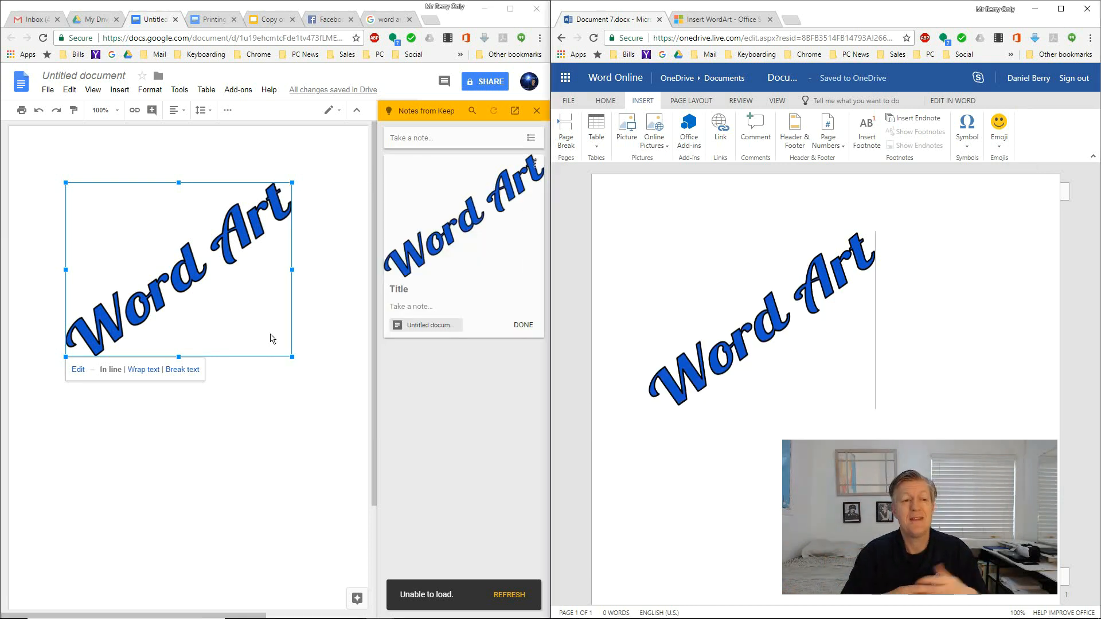
mouse_move(257, 327)
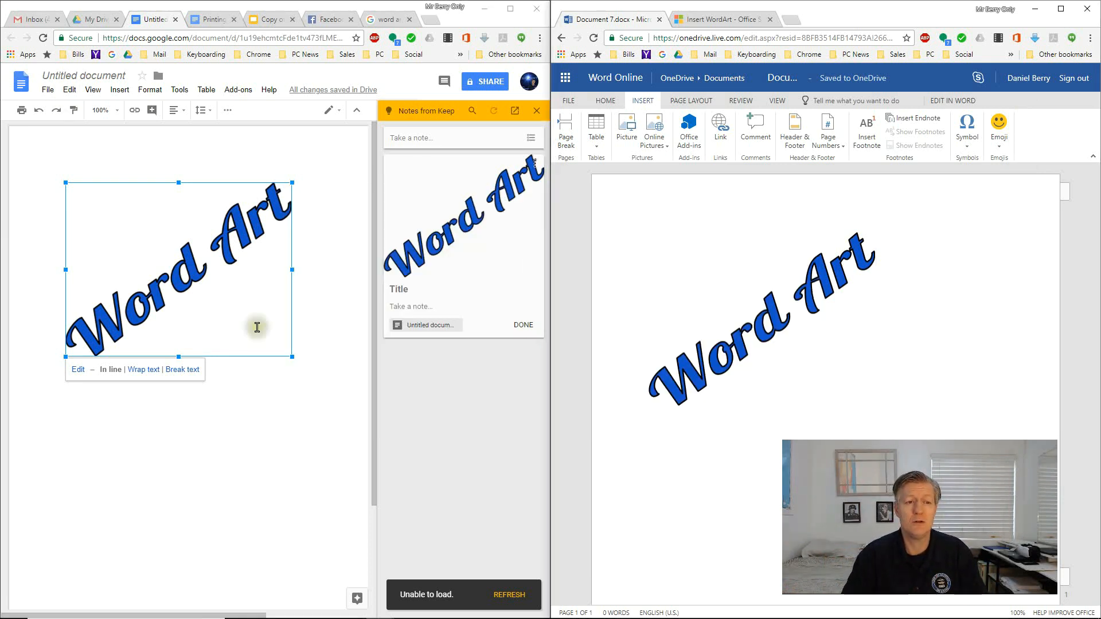
mouse_move(198, 255)
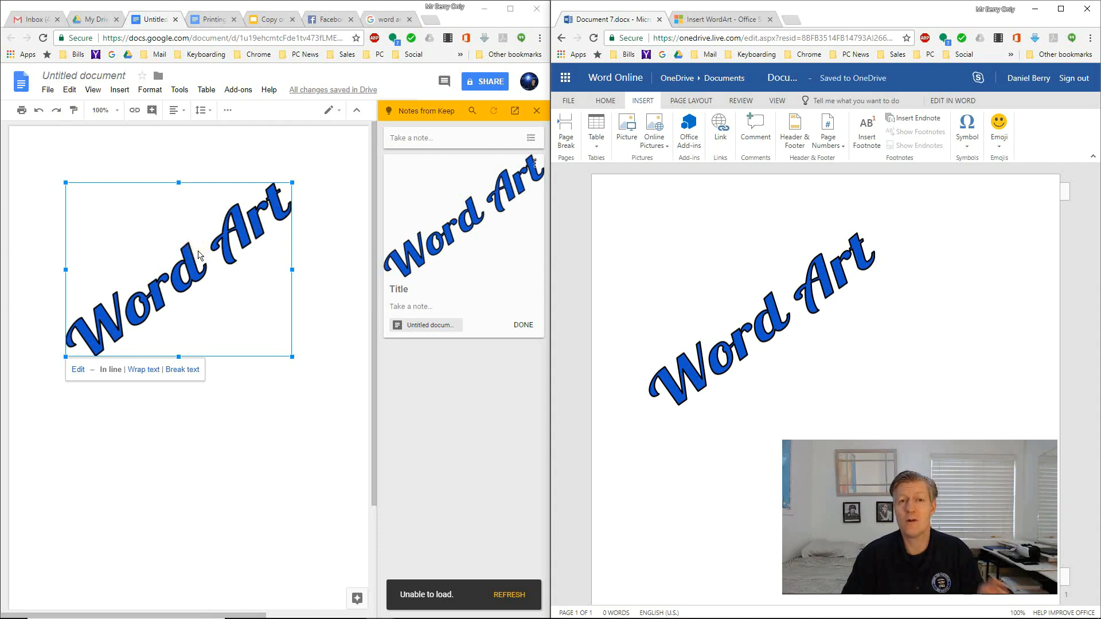